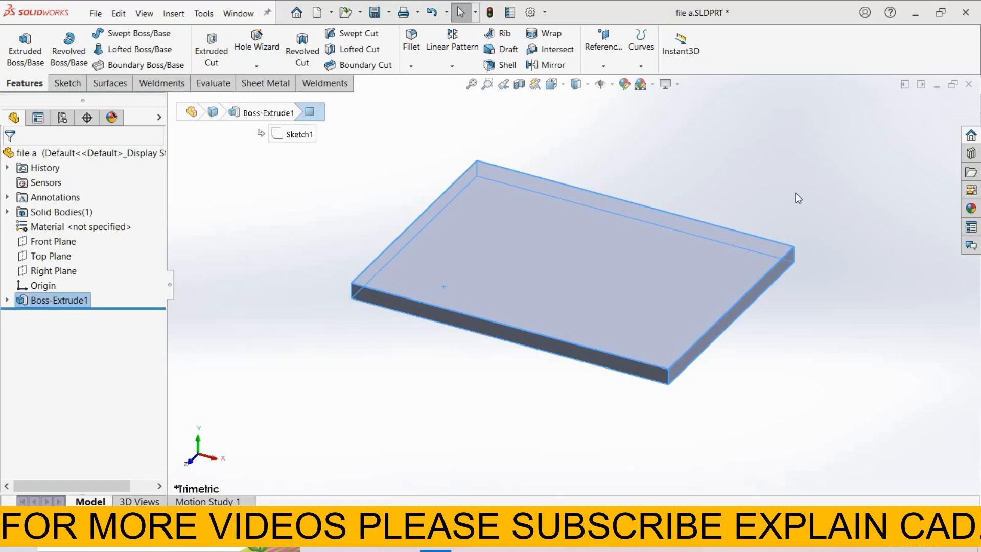
mouse_move(455, 85)
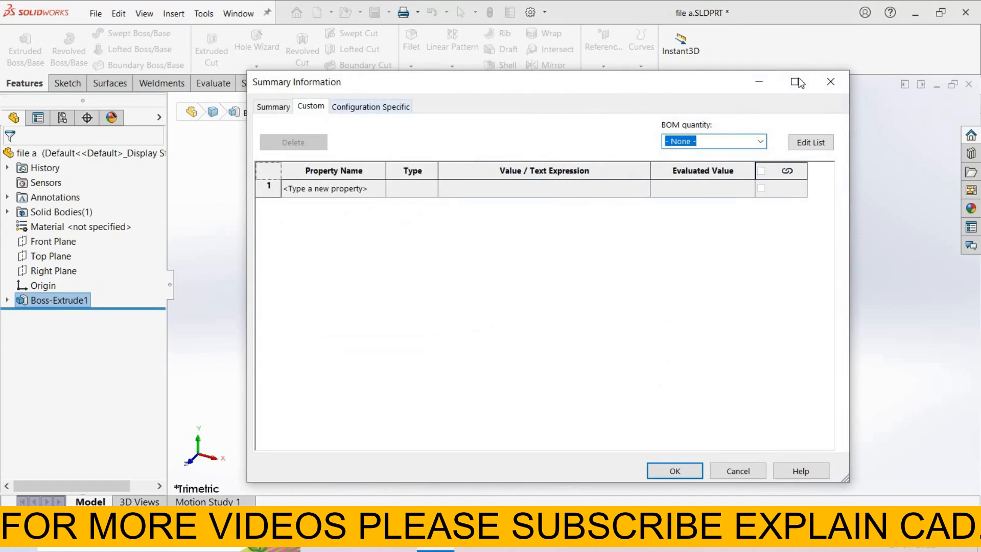
Apply AISI 304 steel from the material library to the plate part
click(675, 470)
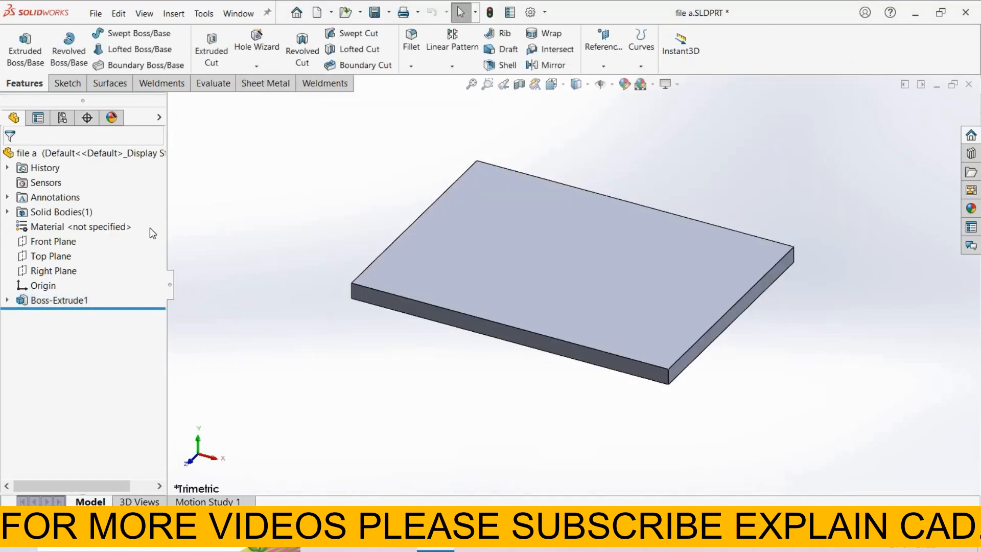
click(76, 226)
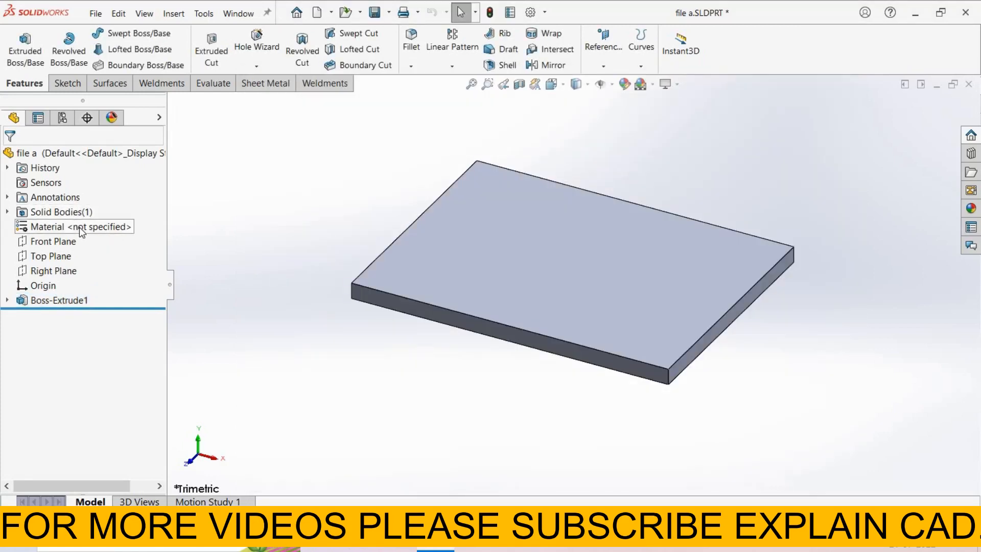
click(77, 226)
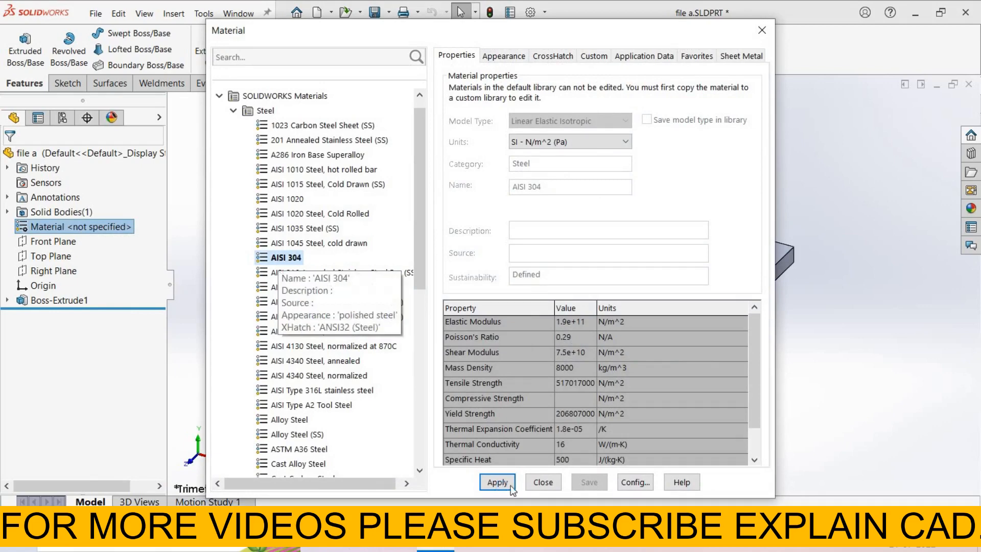
click(497, 483)
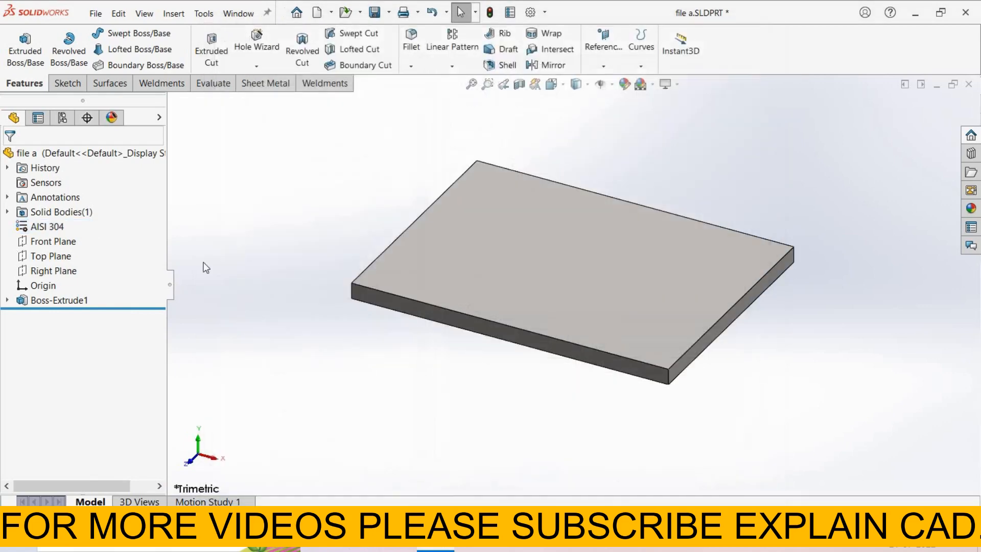
mouse_move(56, 235)
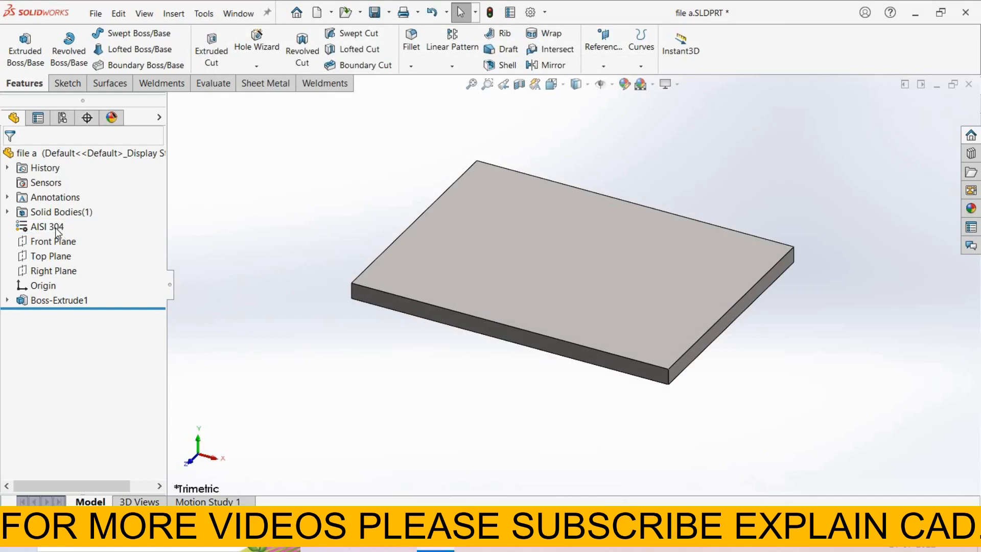
click(43, 226)
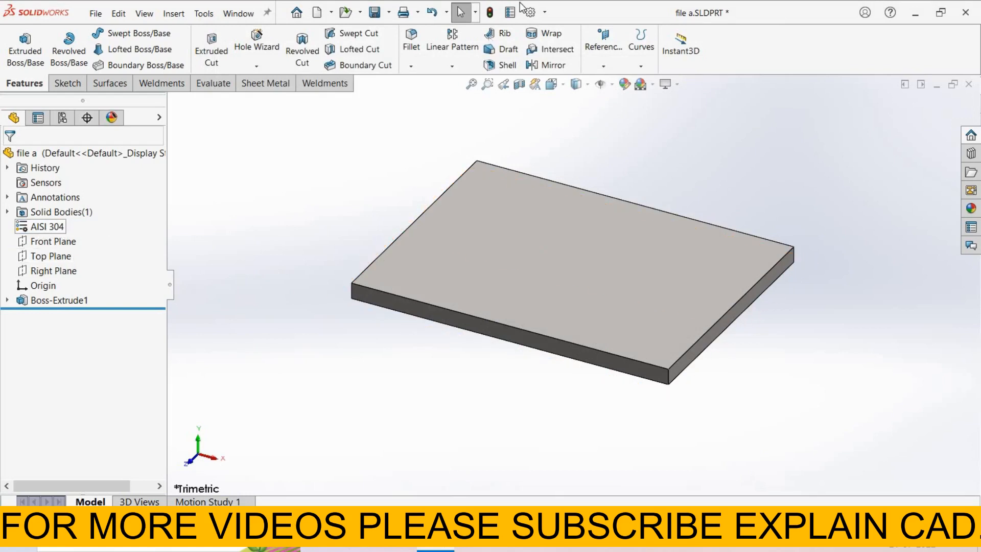
Add a Text custom property Description valued 'simple plate of 5mm thickness'
click(509, 11)
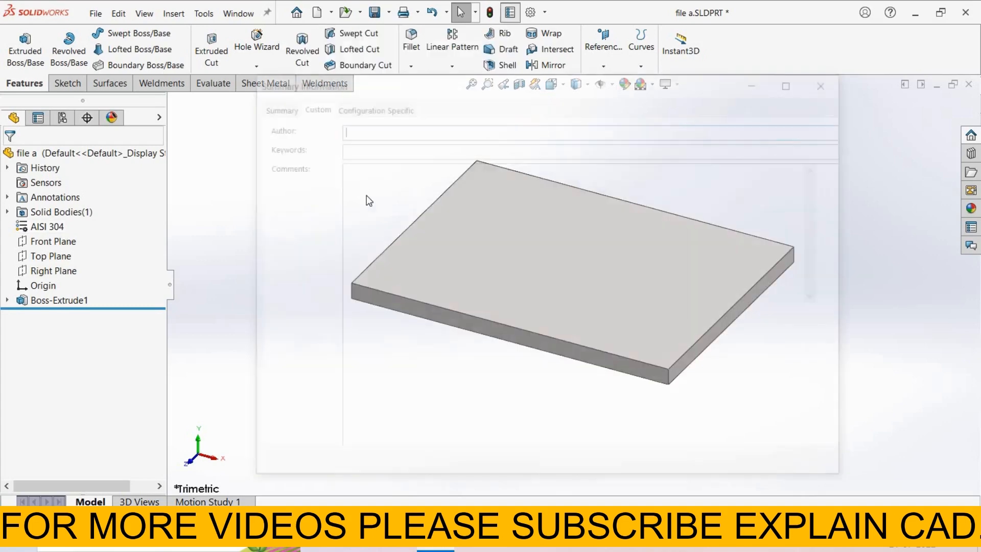
click(318, 110)
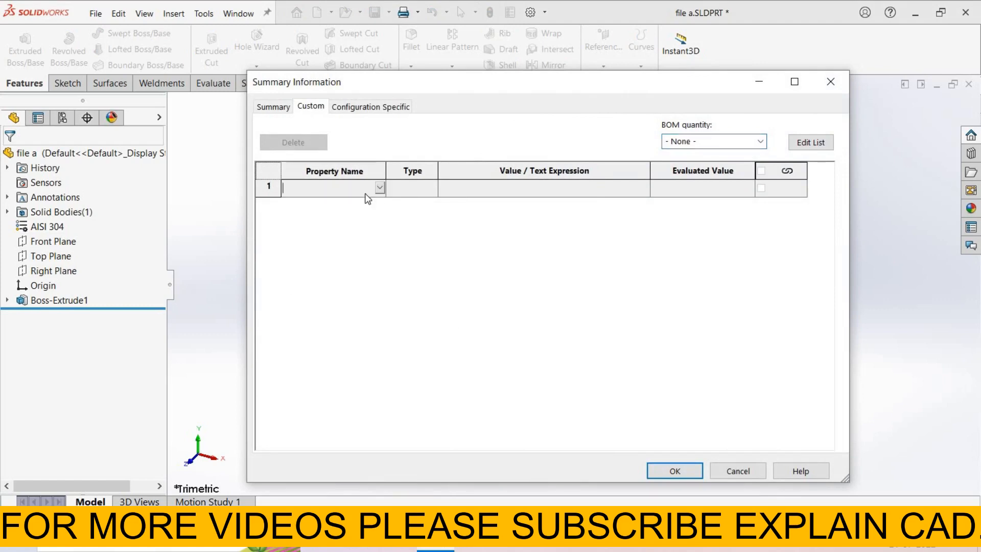
click(379, 188)
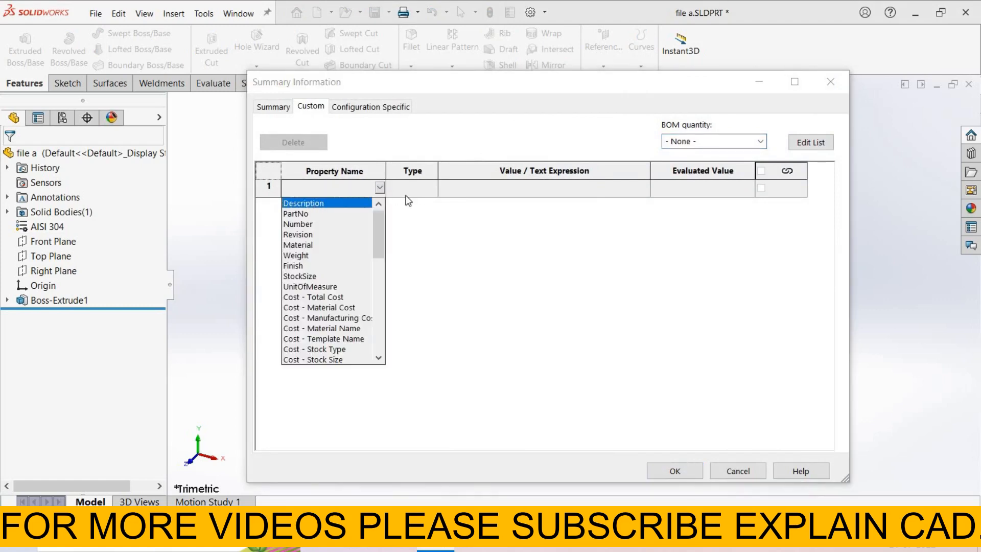
click(303, 202)
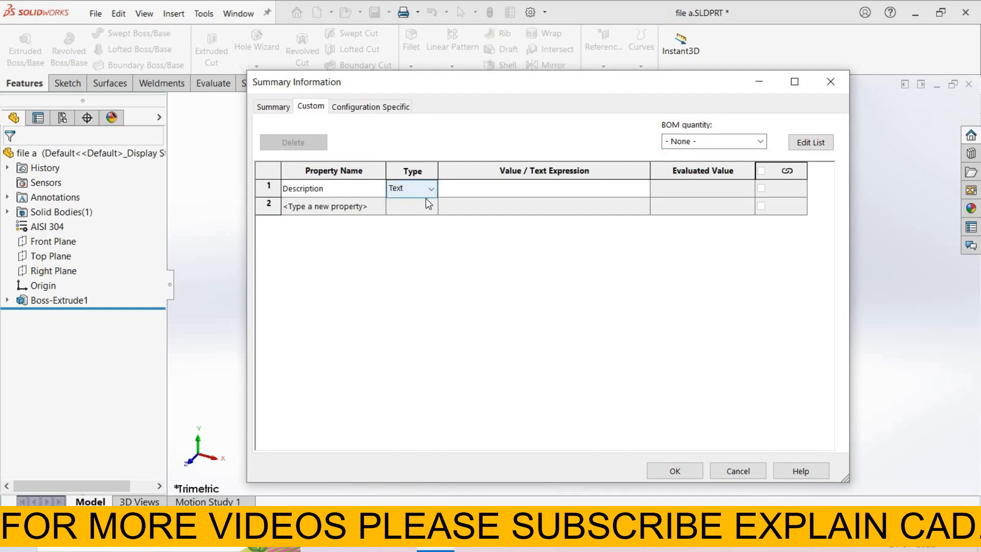
click(491, 188)
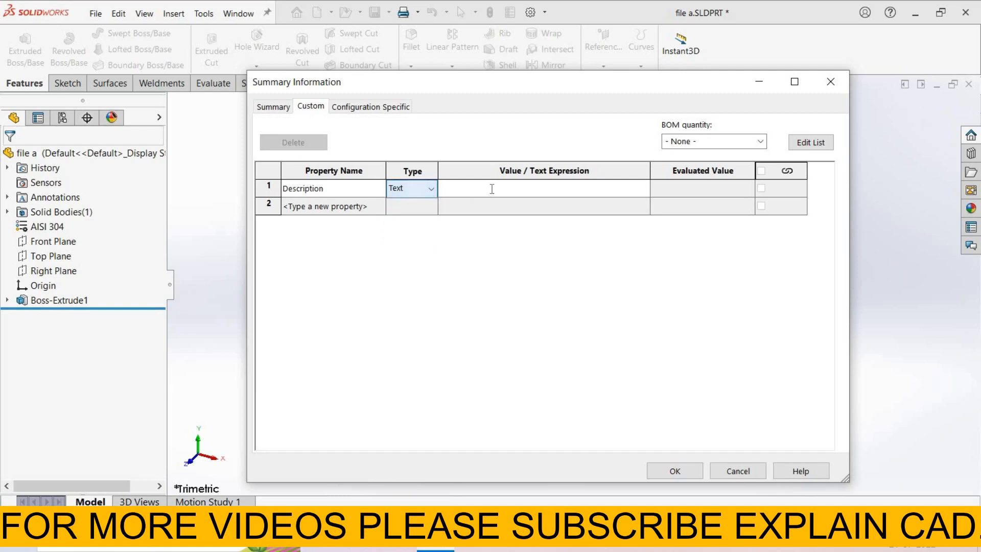
click(543, 188)
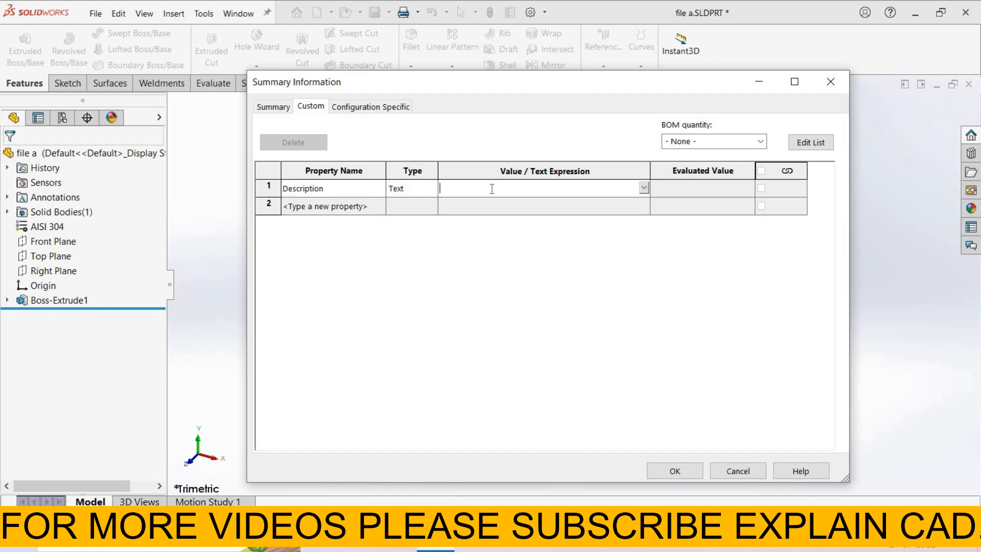
text(simple plate of 5m)
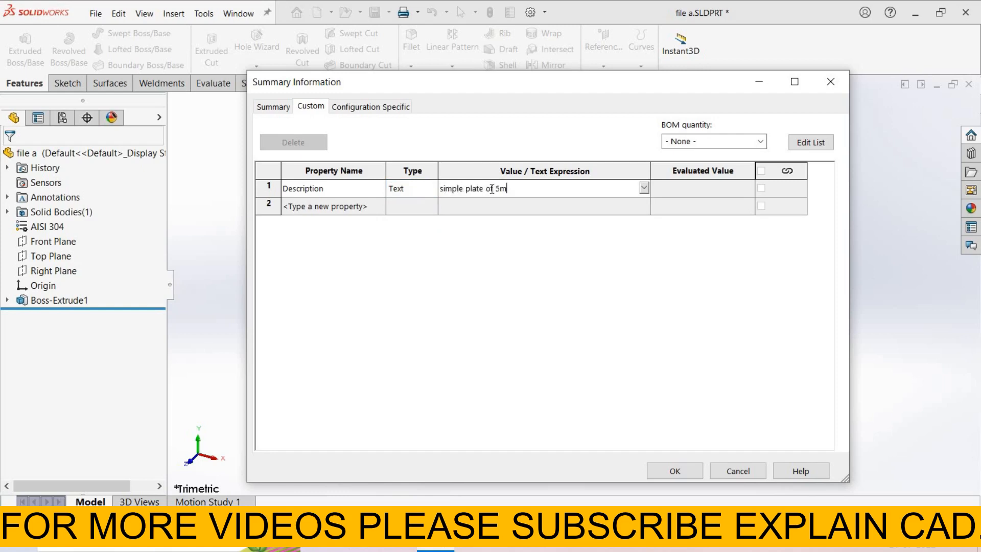
text(m thickness)
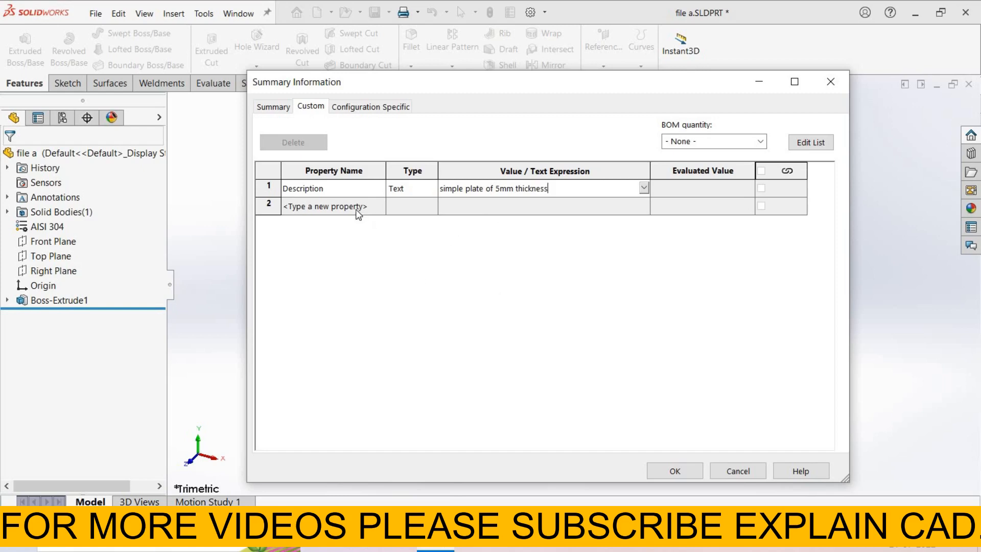
click(331, 206)
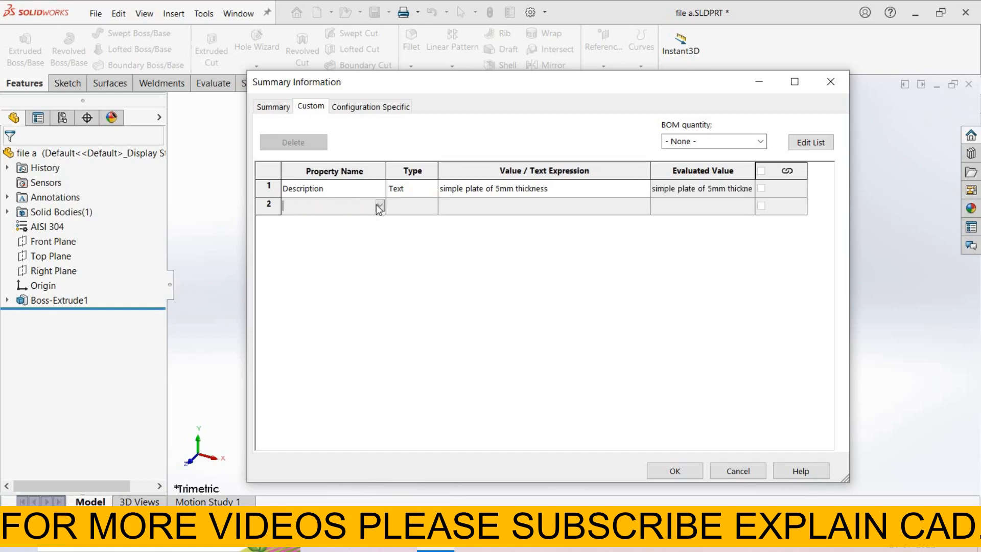
Add a PartNo custom property with the value P01
click(379, 204)
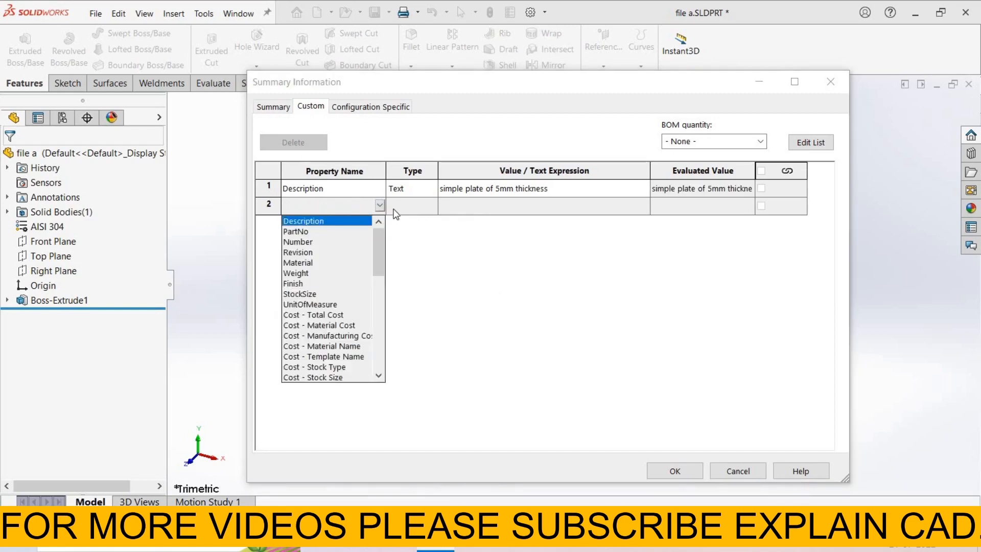
click(296, 231)
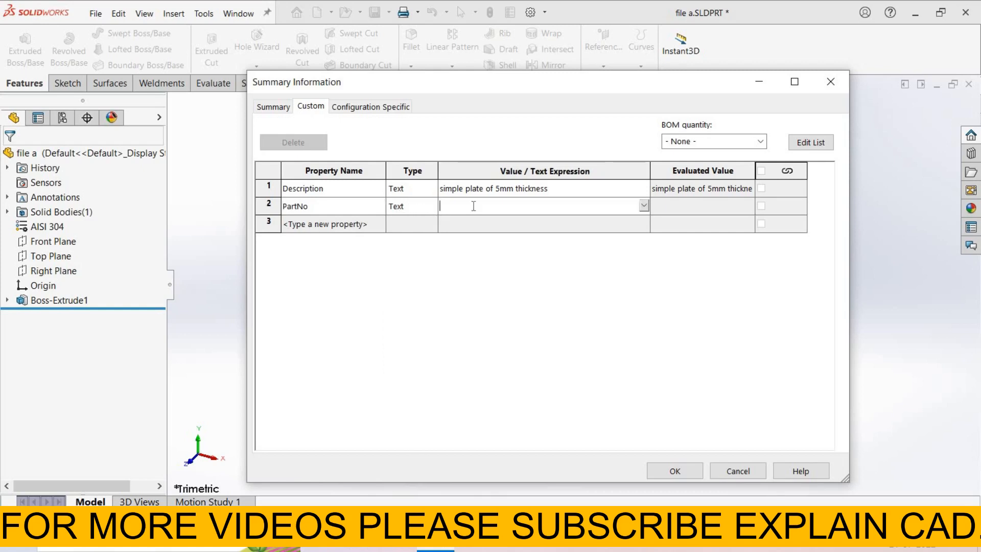
text(P)
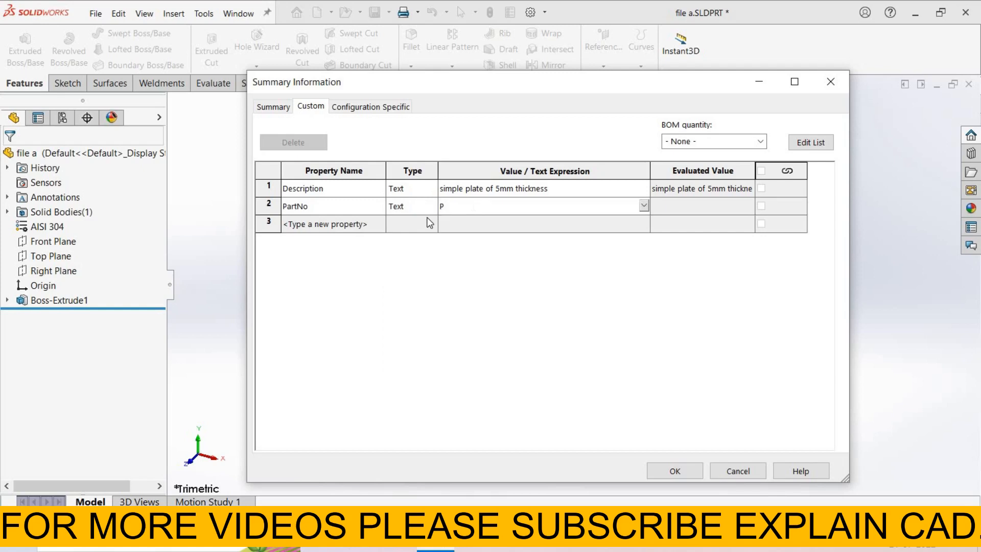
text(01)
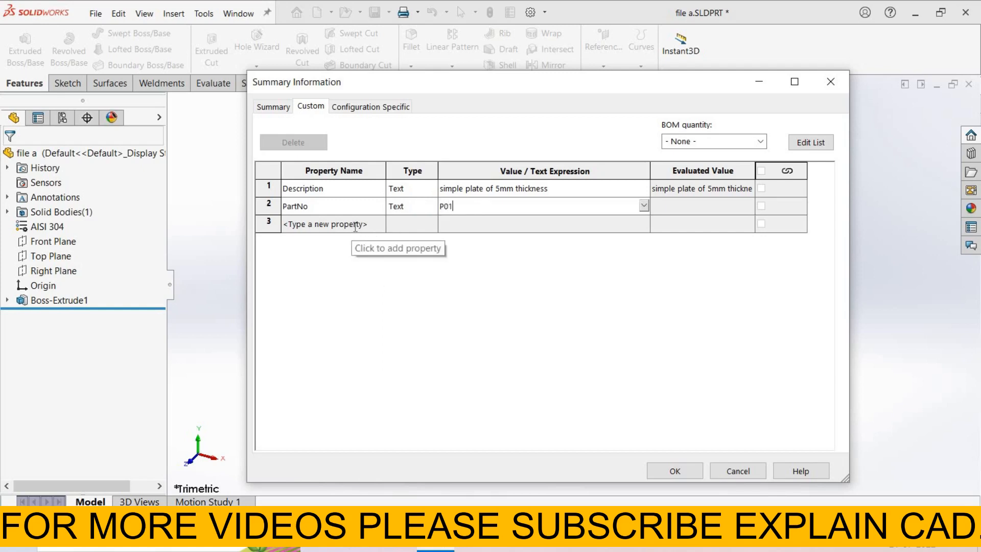
click(326, 224)
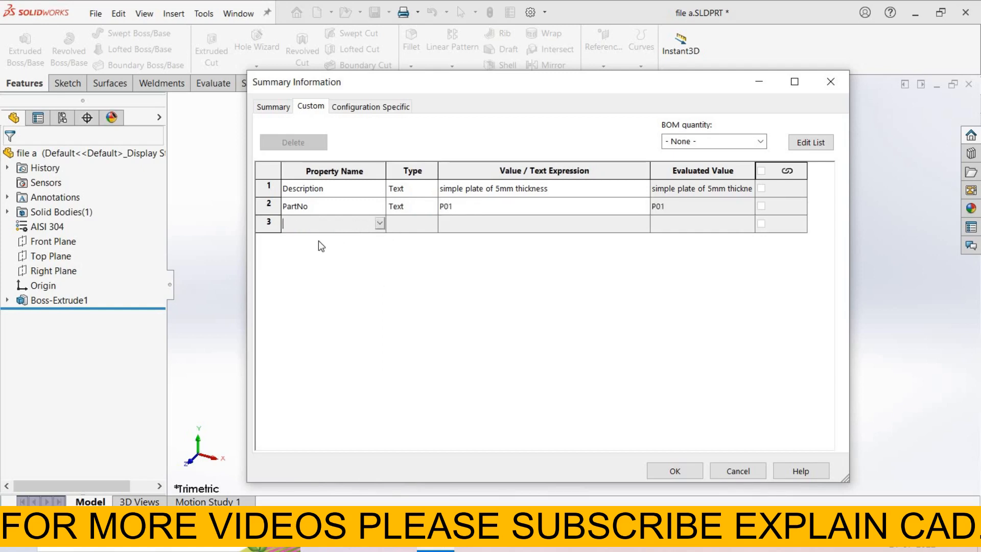
Add a Revision custom property with the value R1
click(379, 223)
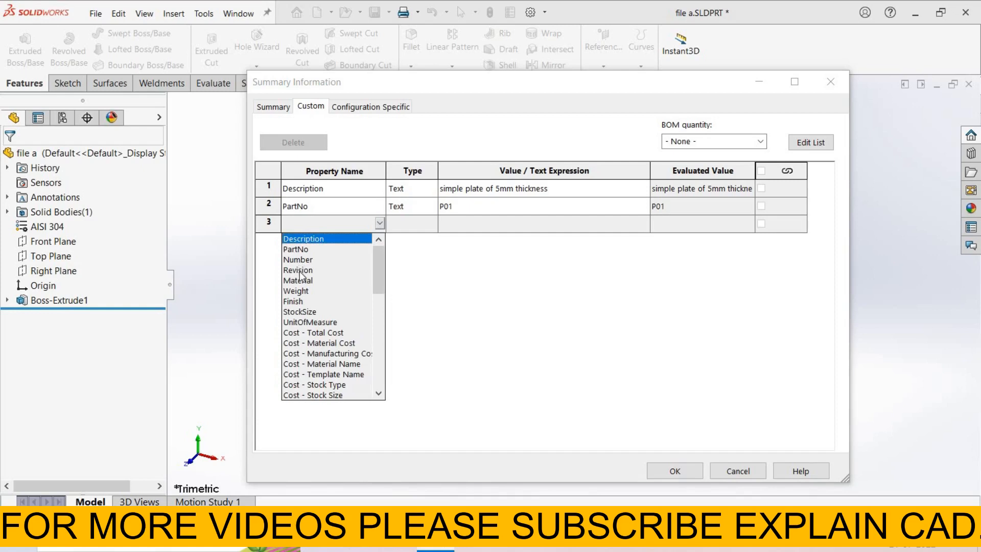
click(298, 270)
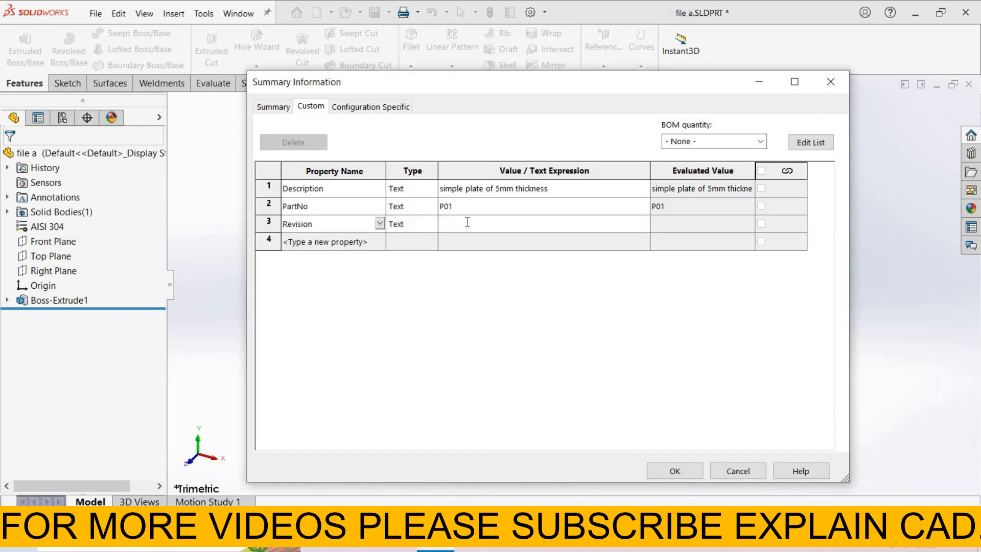
click(543, 222)
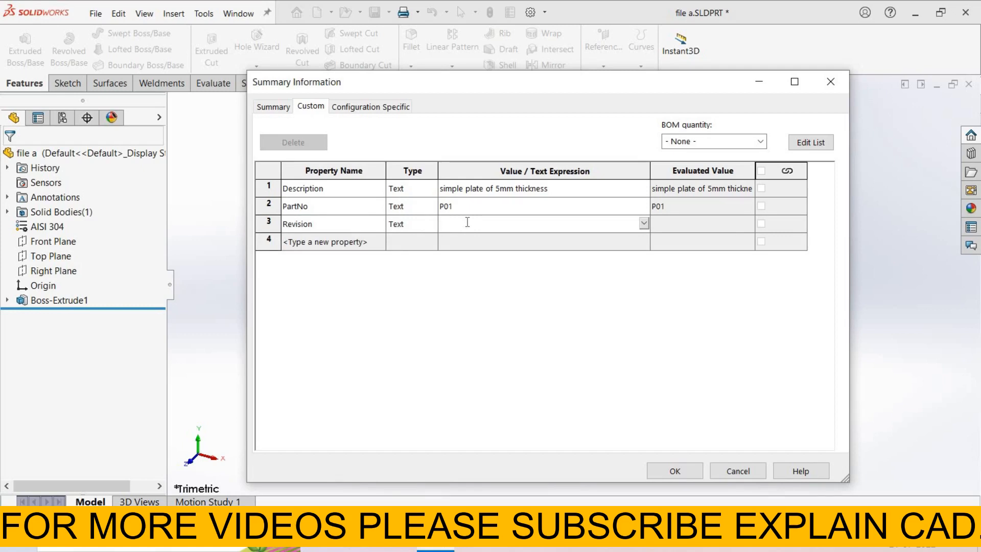
text(R1)
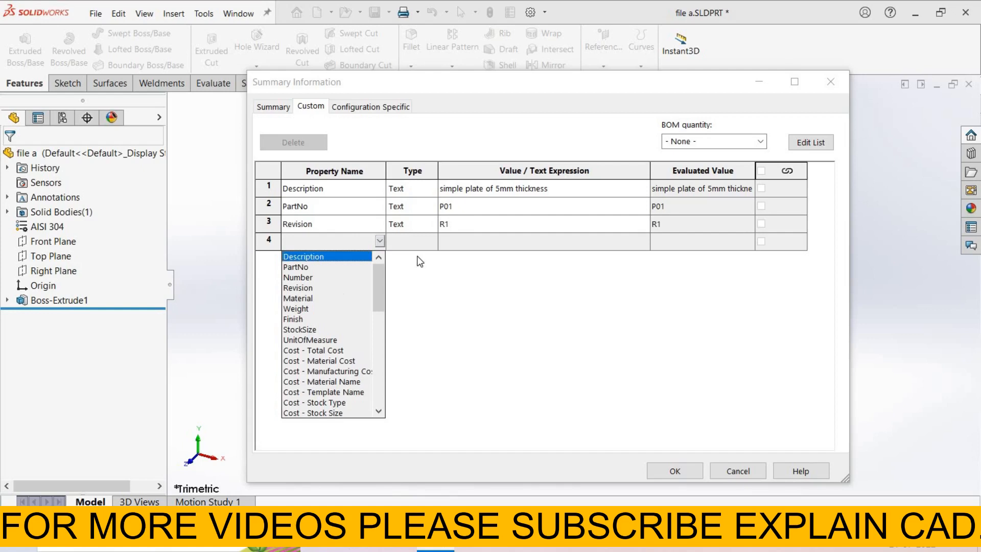
Add Material linked to the part material (AISI 304) and Weight linked to mass (2400.00)
click(298, 299)
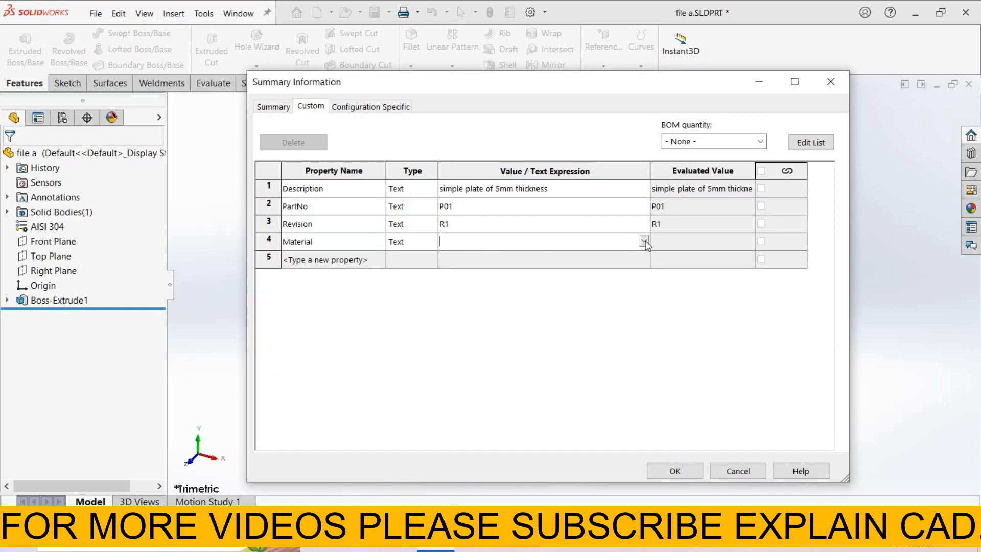
click(644, 241)
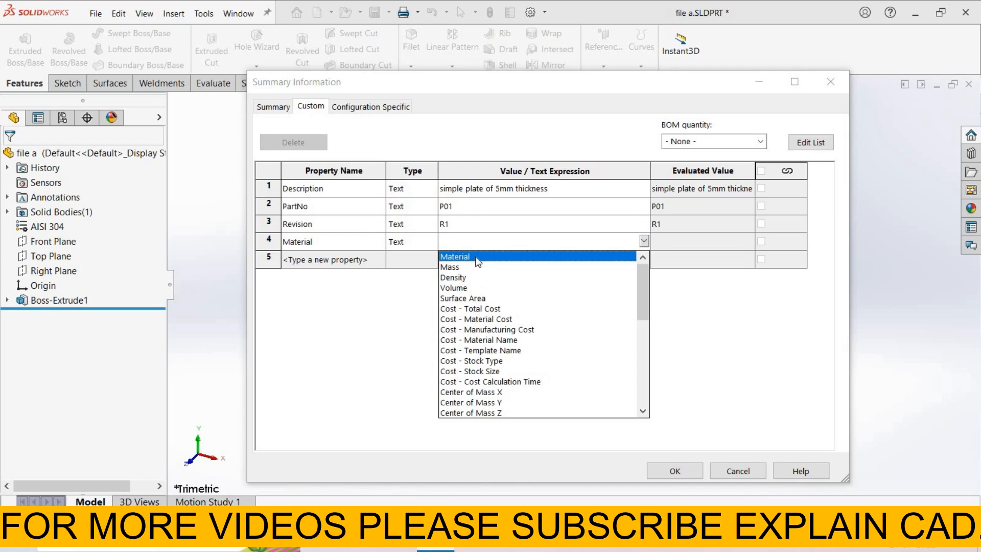
click(455, 257)
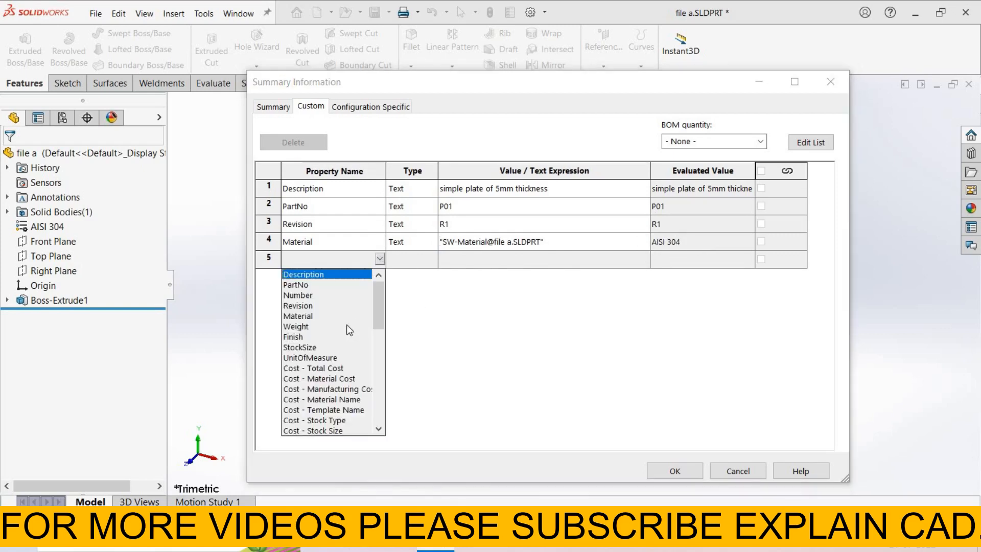
mouse_move(303, 332)
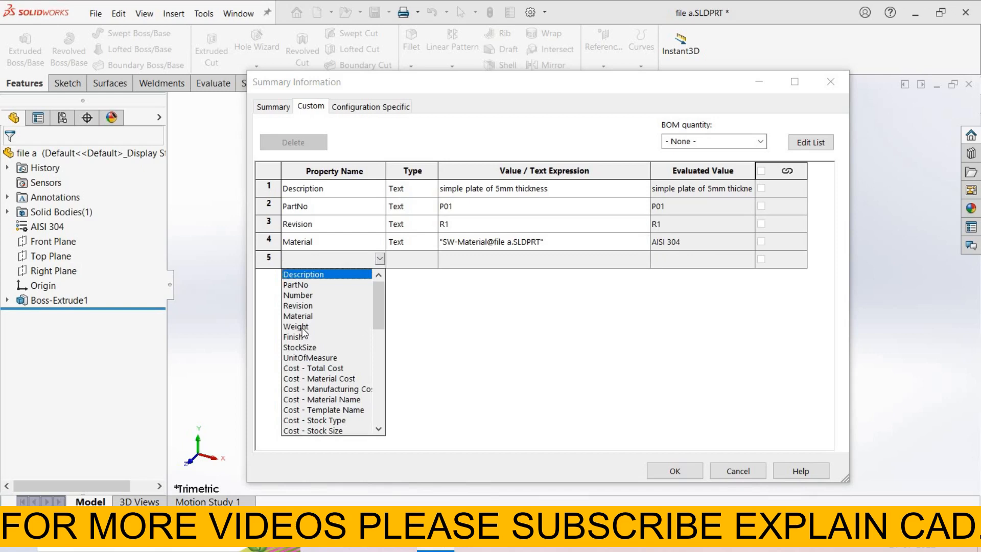
click(295, 326)
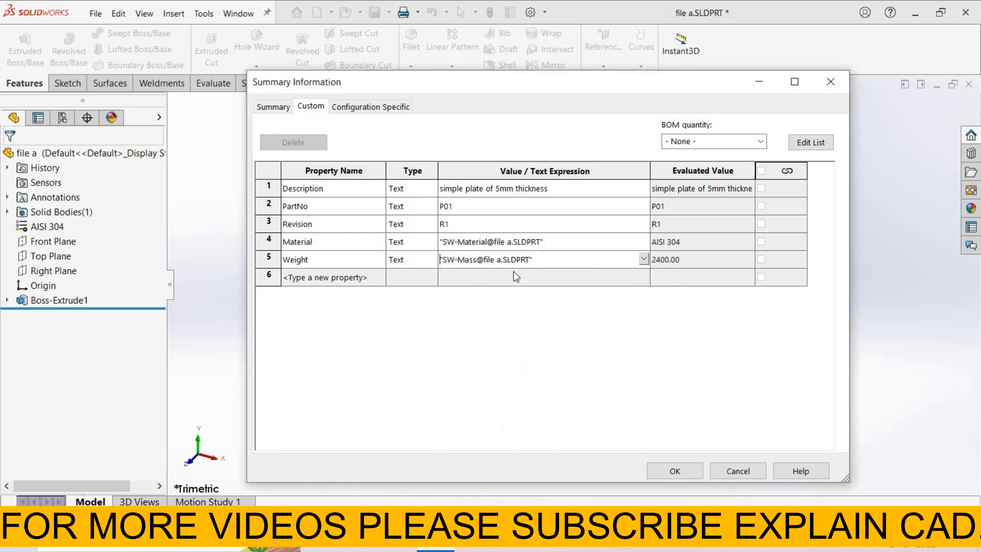
mouse_move(678, 269)
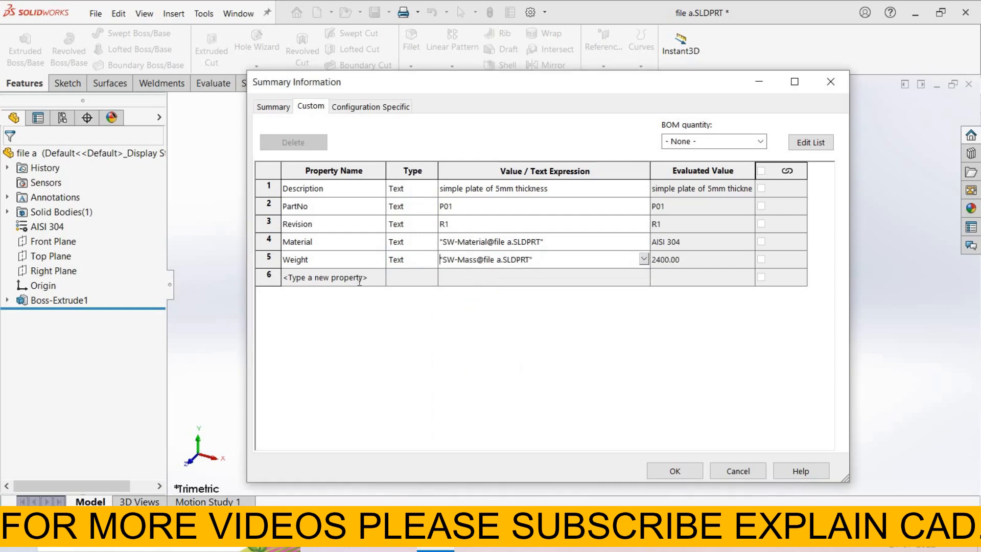
Add a Finish property valued Surface Finish and a DrawnBy entry
click(378, 278)
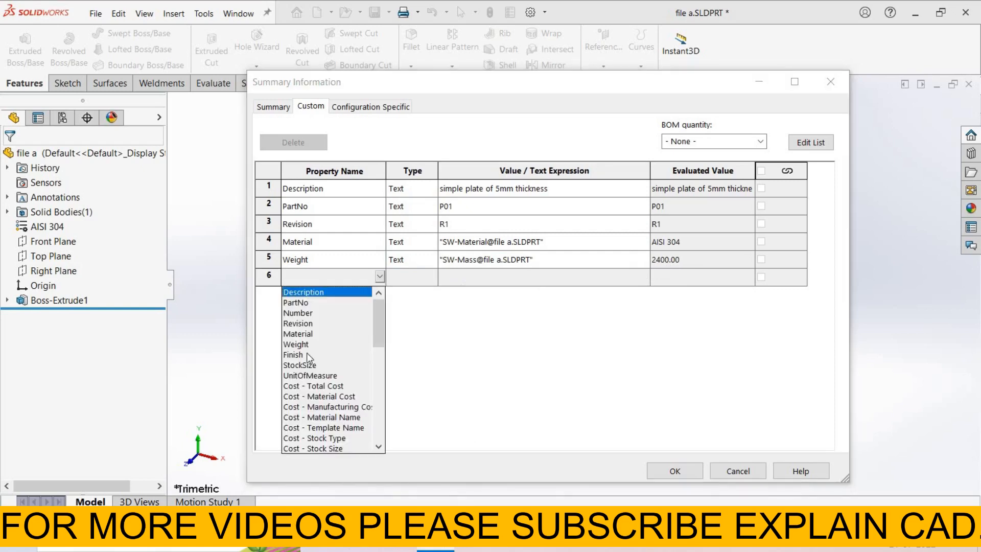
click(292, 354)
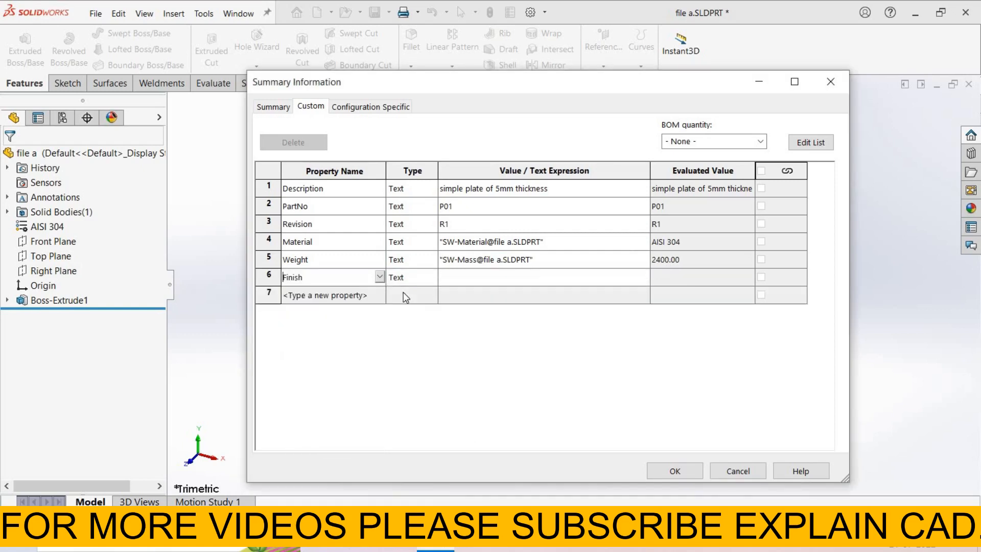
click(429, 296)
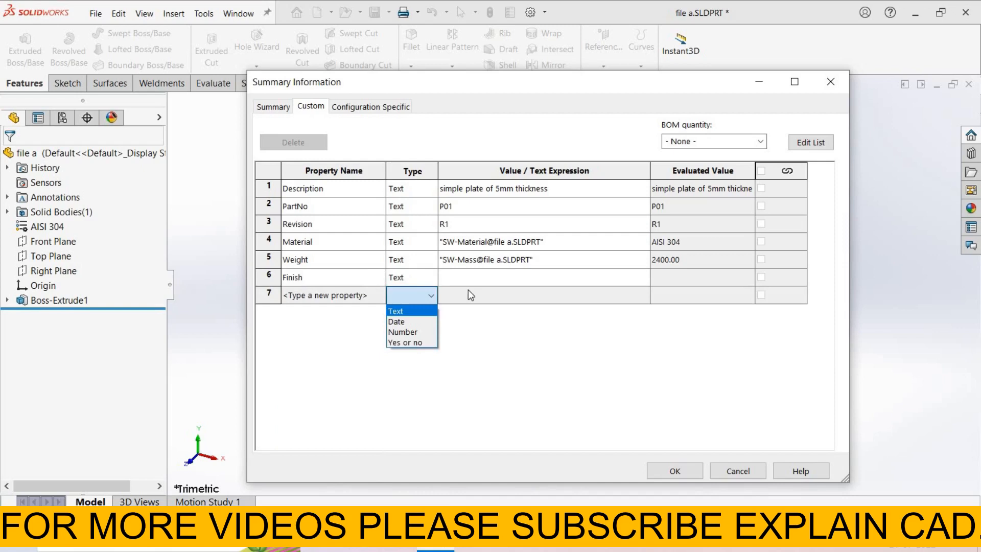
click(396, 311)
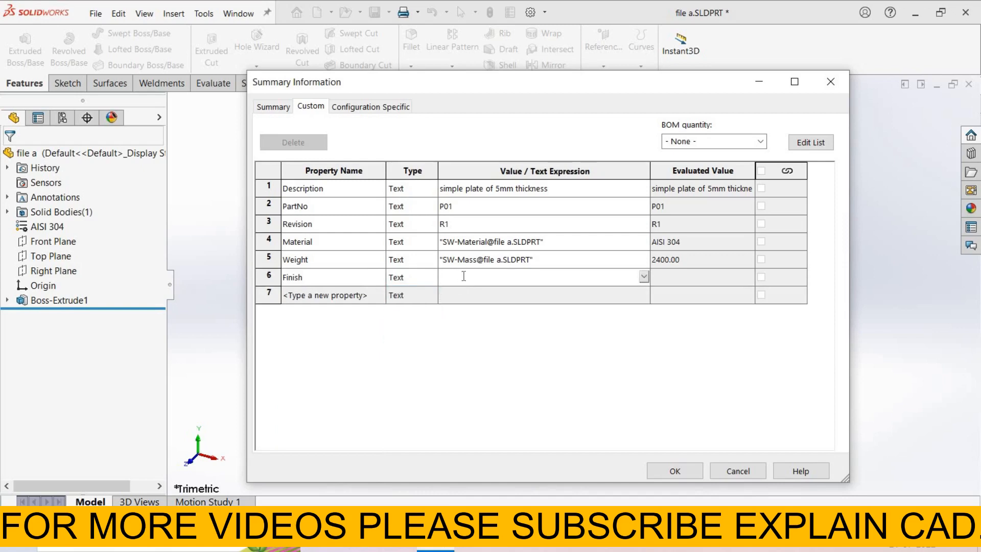
text(Surface Finish)
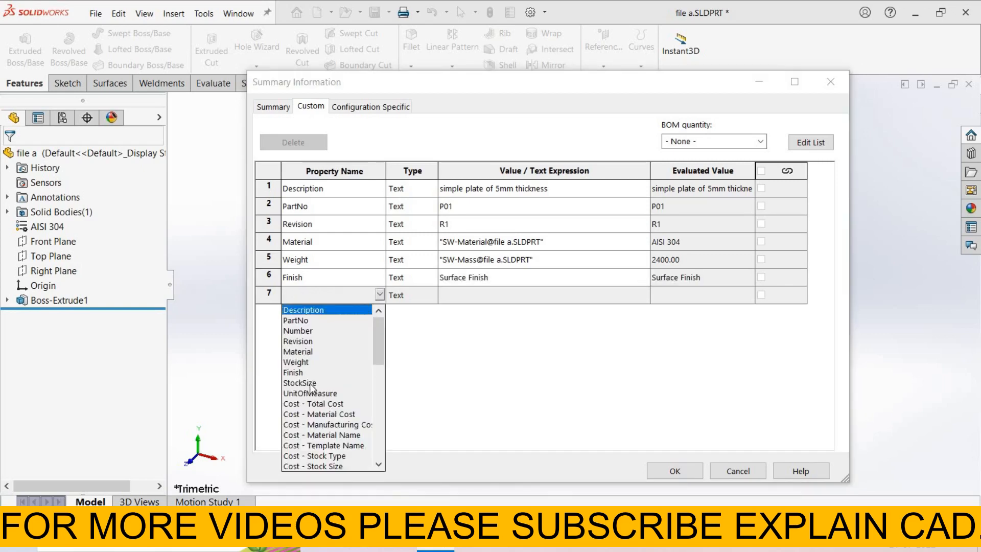
mouse_move(343, 427)
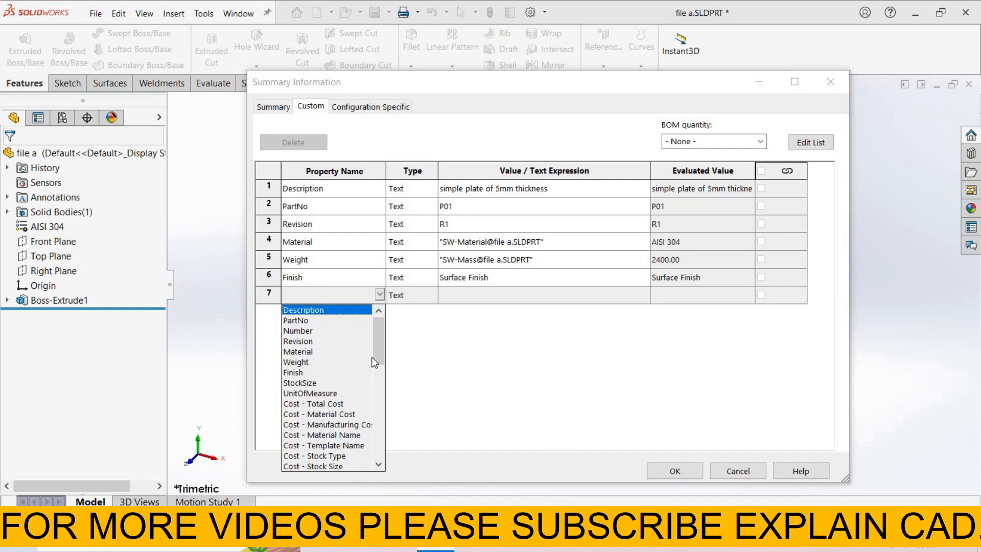
scroll(down, 3)
text(Explain Cad)
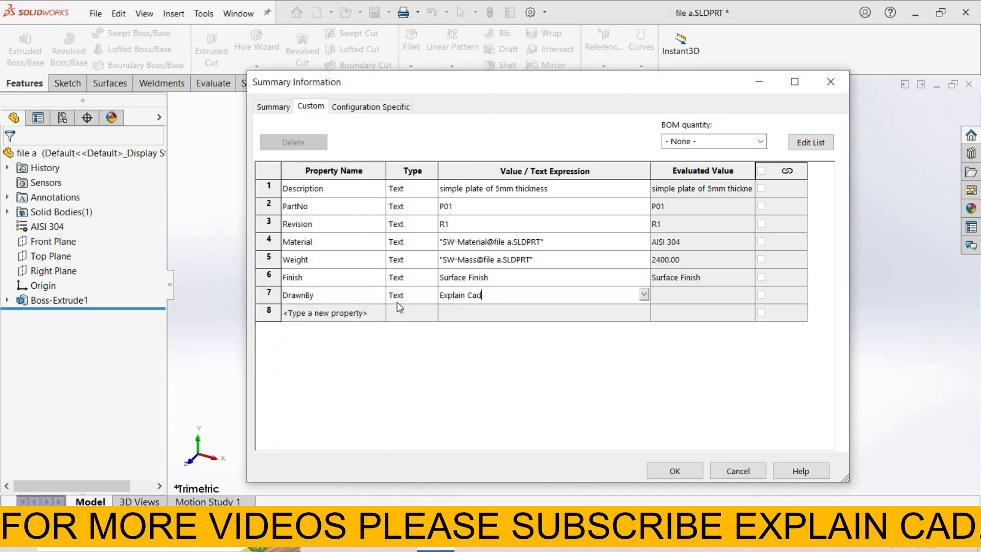
Add a Date-type DrawnDate property set to 21 July 2022
click(379, 312)
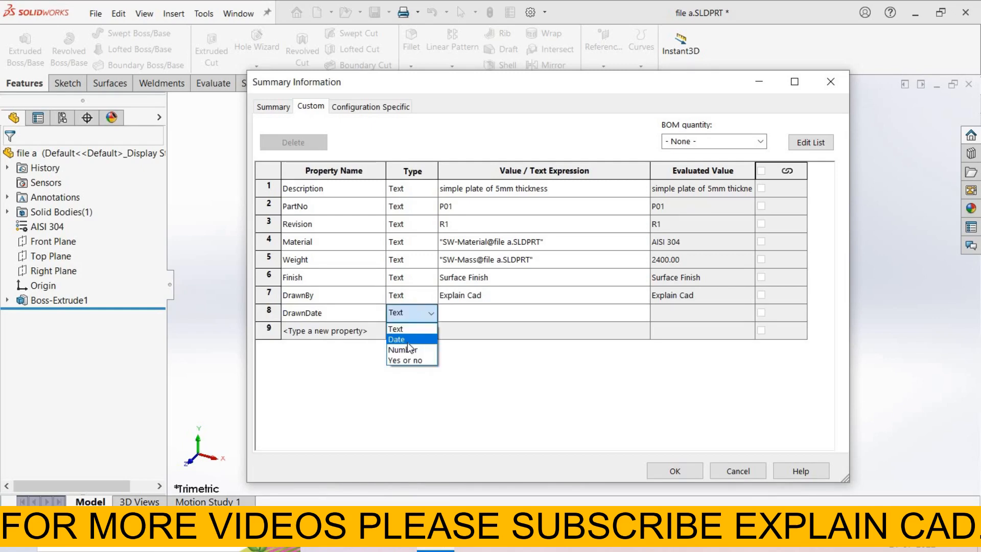
click(396, 338)
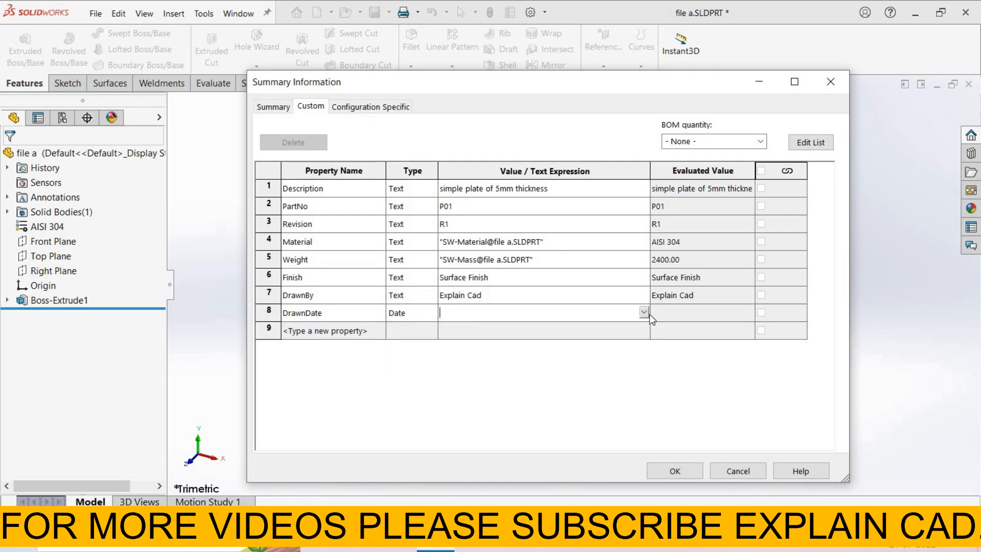
text(21 July 2022)
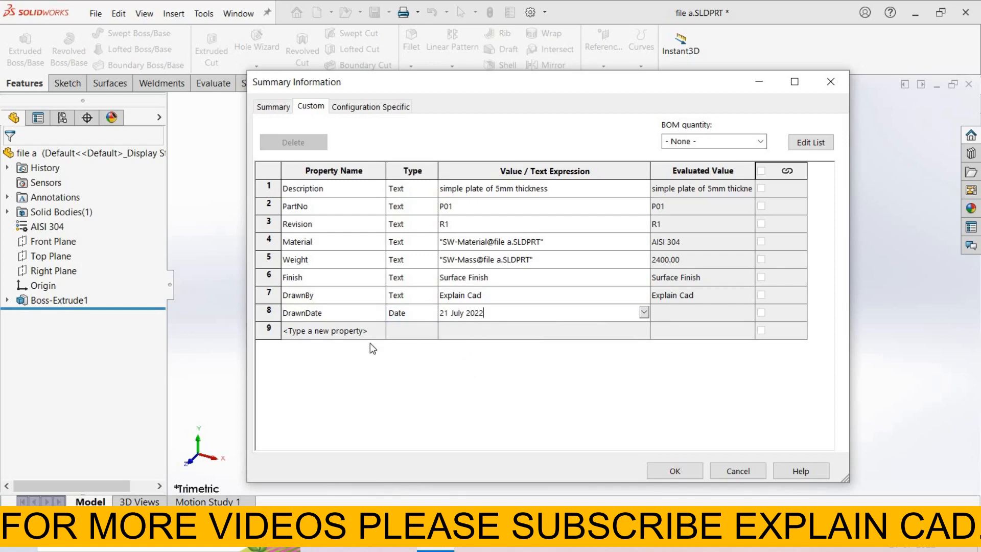
Confirm the custom properties so DrawnDate evaluates to 21-07-2022 and return to the model
click(378, 329)
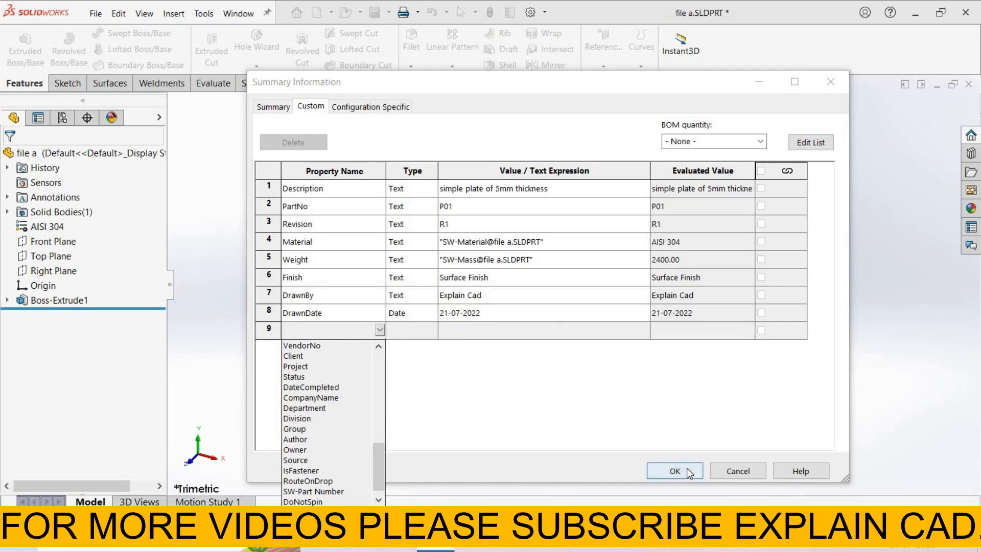
click(674, 470)
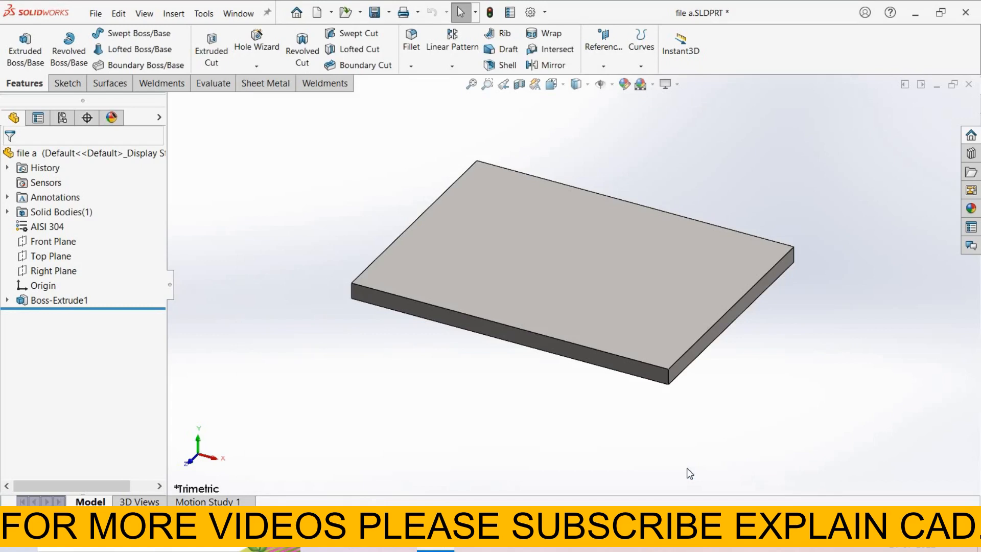